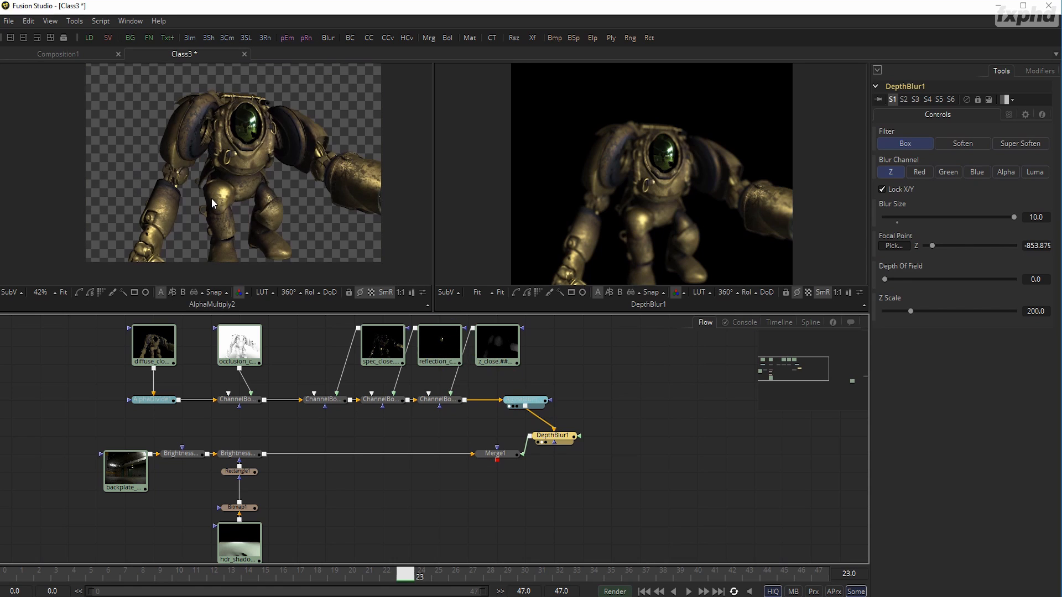
Switch the left viewer's channel display for AlphaMultiply2 to Depth (Z)
click(239, 292)
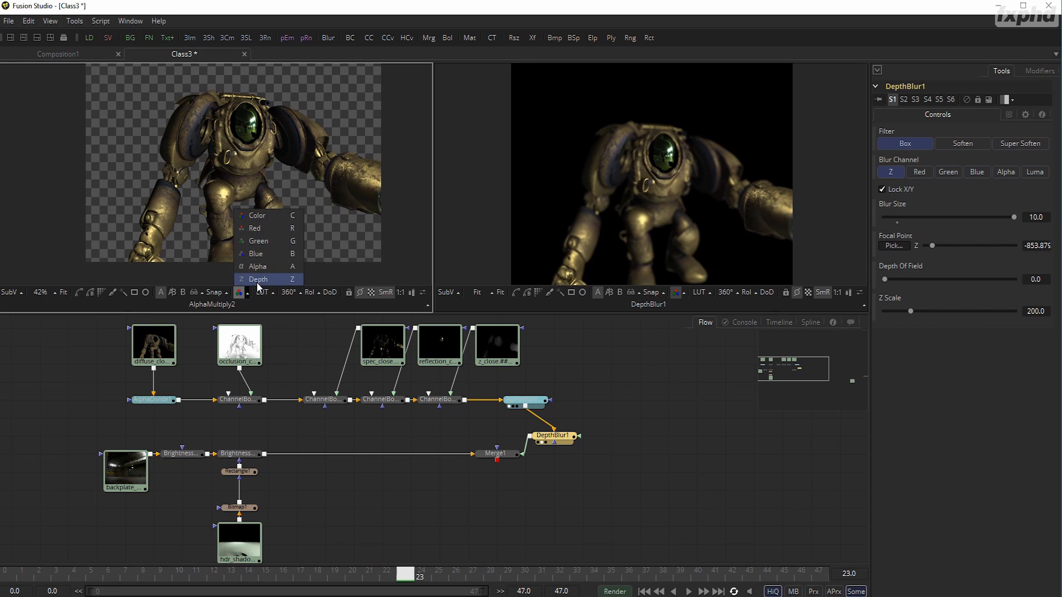
click(259, 278)
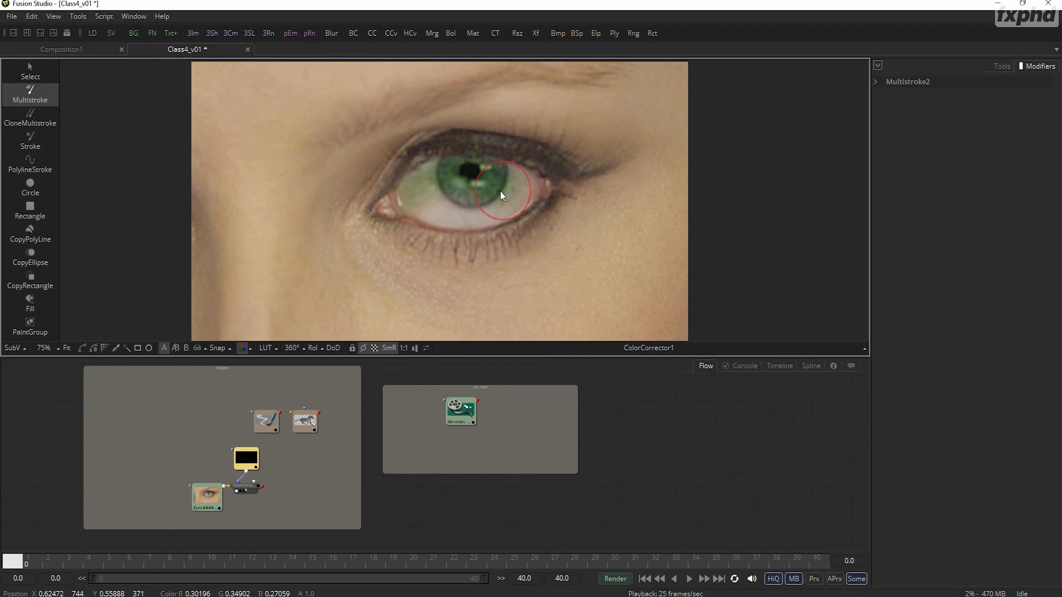
Brush a green Multistroke paint stroke across the eye's iris in the viewer
drag(504, 196, 500, 187)
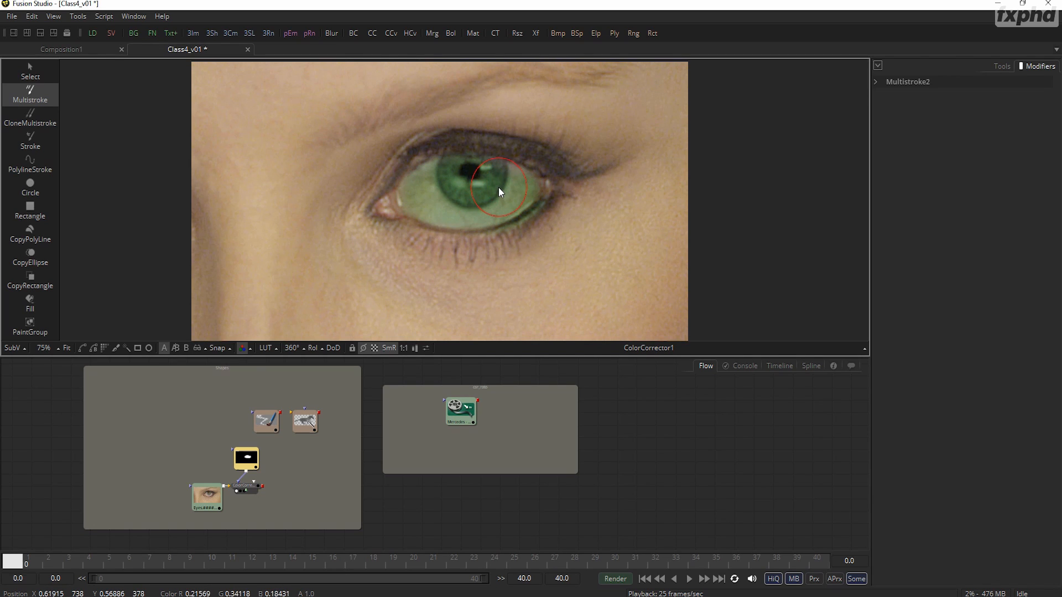